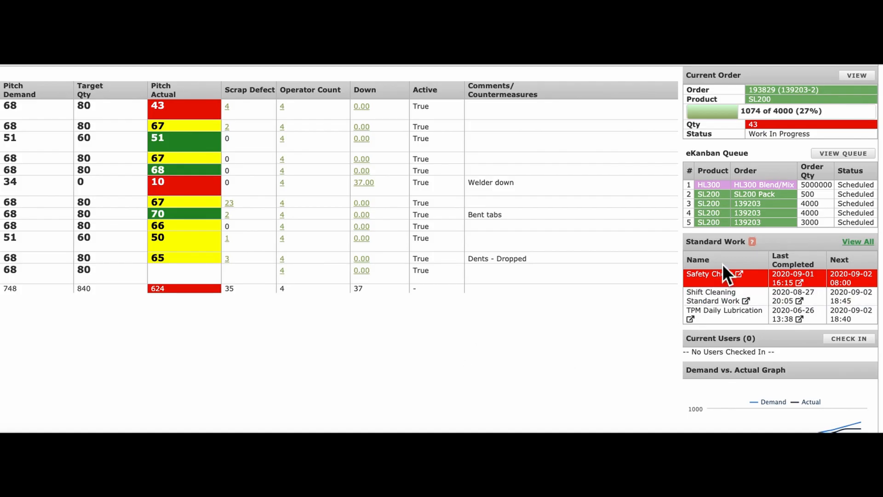
Open the 11:00–12:00 pitch showing 67 actual units and 4 bent-tab scrap defects.
click(764, 185)
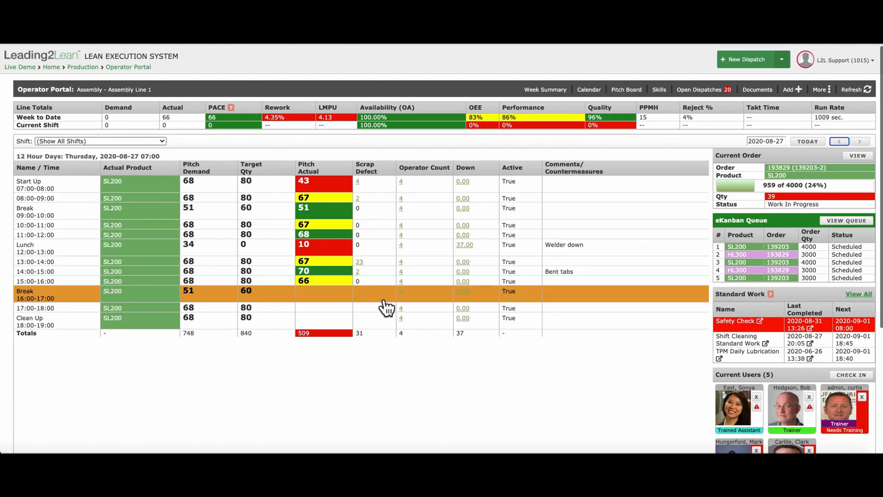
click(301, 294)
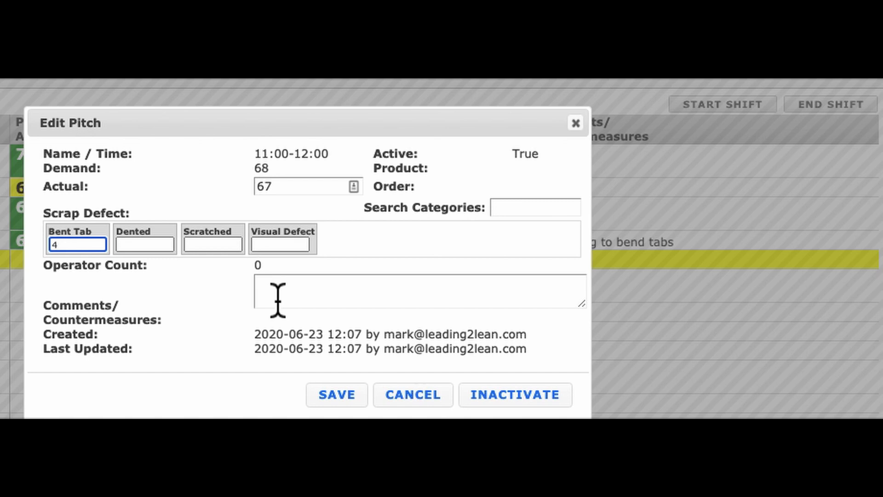
Add the comment 'Continuing to' to the 11:00–12:00 pitch and save it.
text(Continuing to)
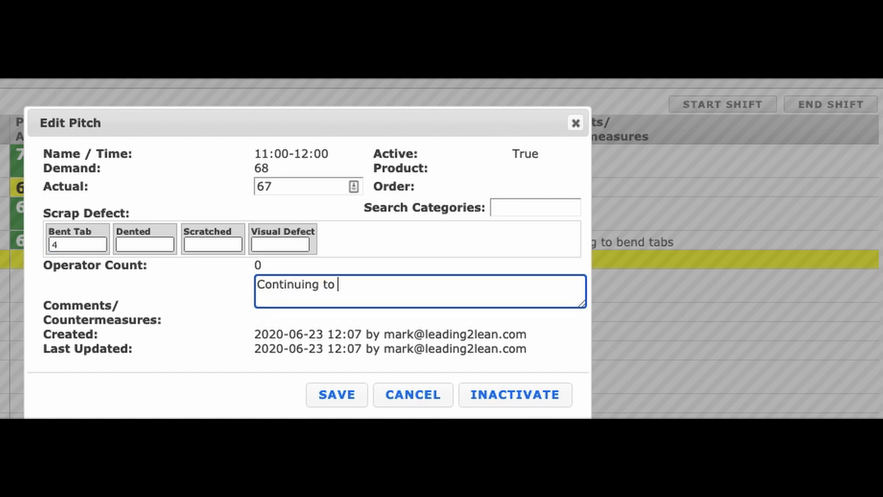
click(336, 394)
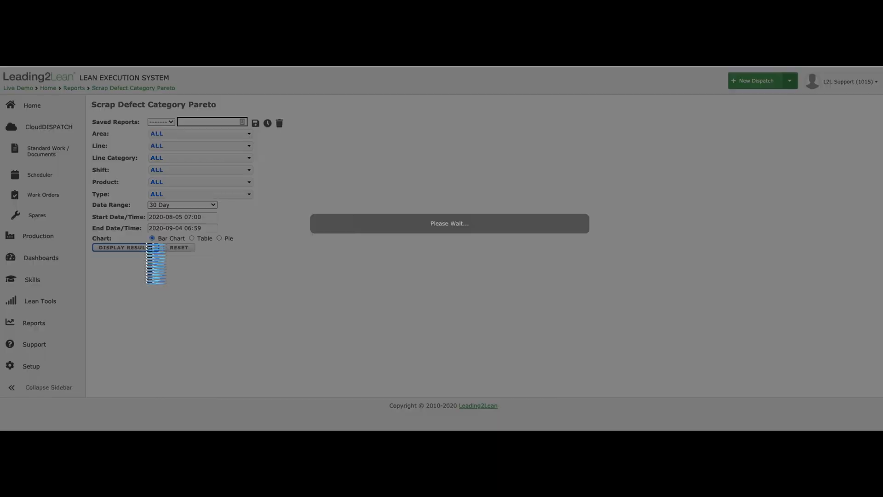
Display the Scrap Defect Pareto results, then start checking in to Assembly Line 1.
click(120, 247)
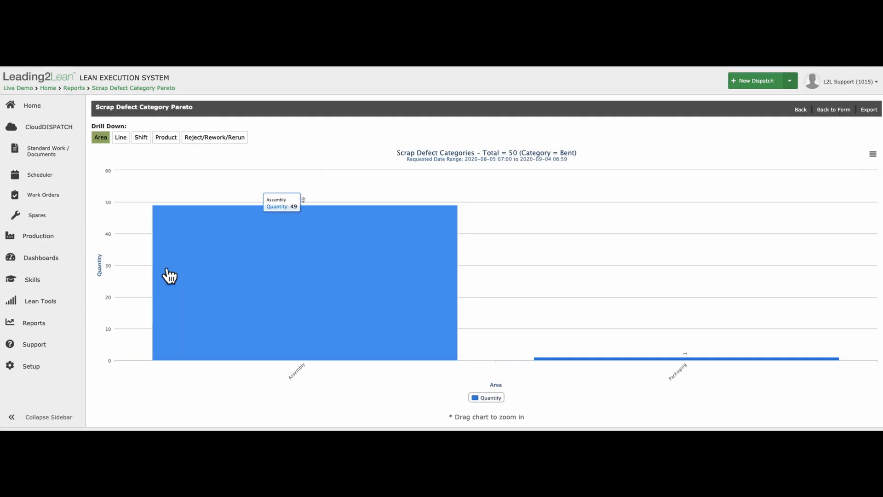
click(304, 279)
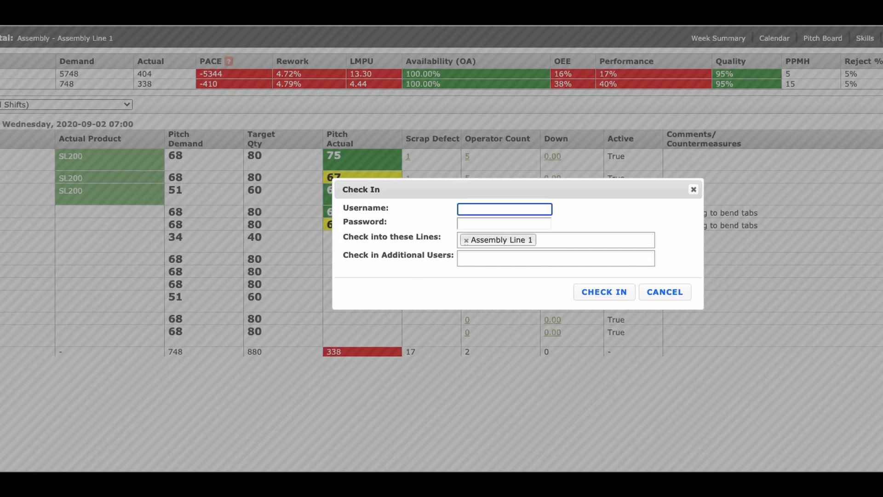
Dismiss the check-in form and return to the Assembly Line 1 portal.
click(664, 292)
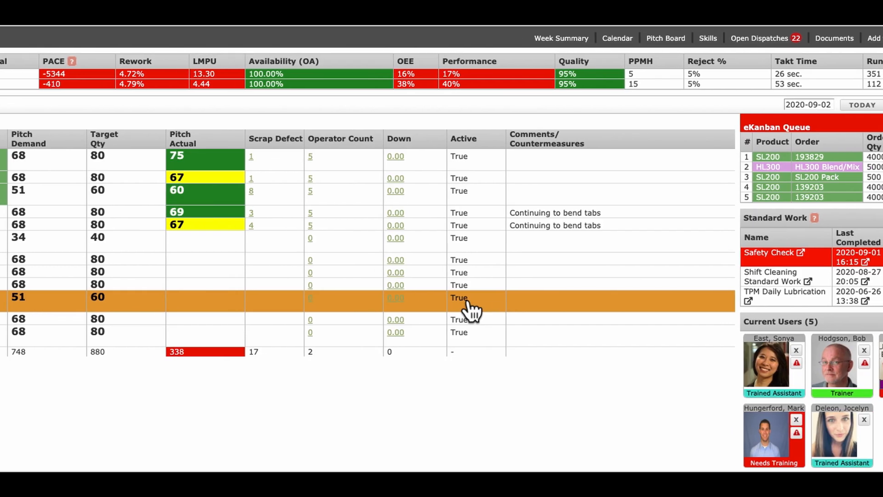
click(205, 61)
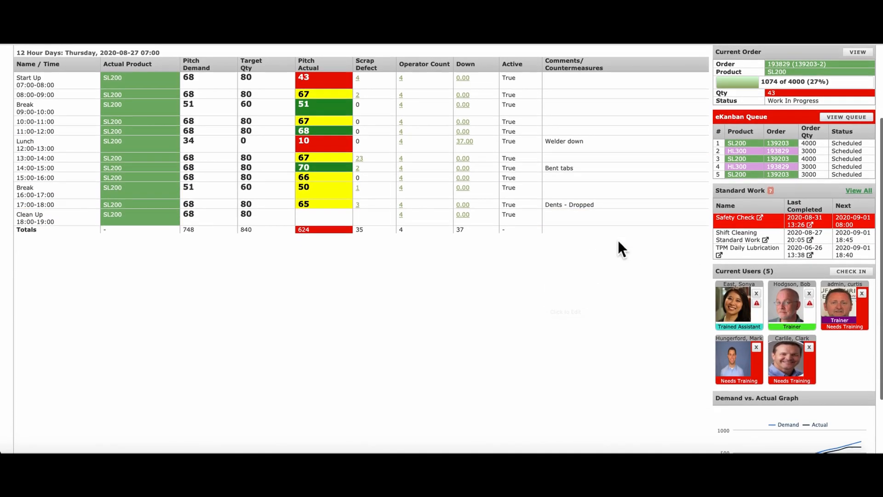
mouse_move(750, 316)
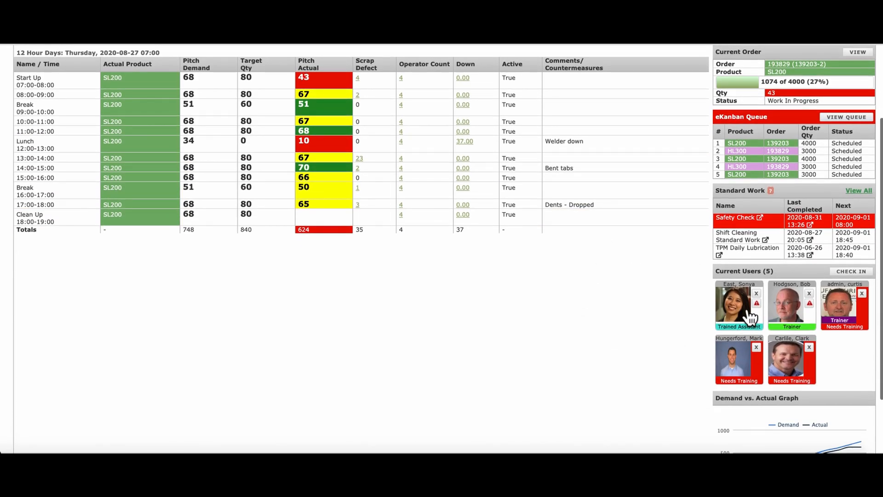
View a checked-in user's training details, then open the Safety Check standard work.
click(738, 304)
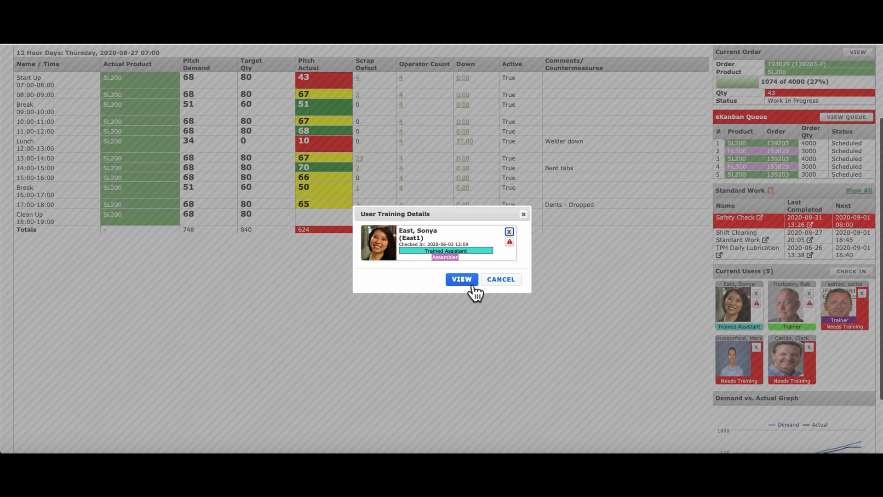
click(462, 279)
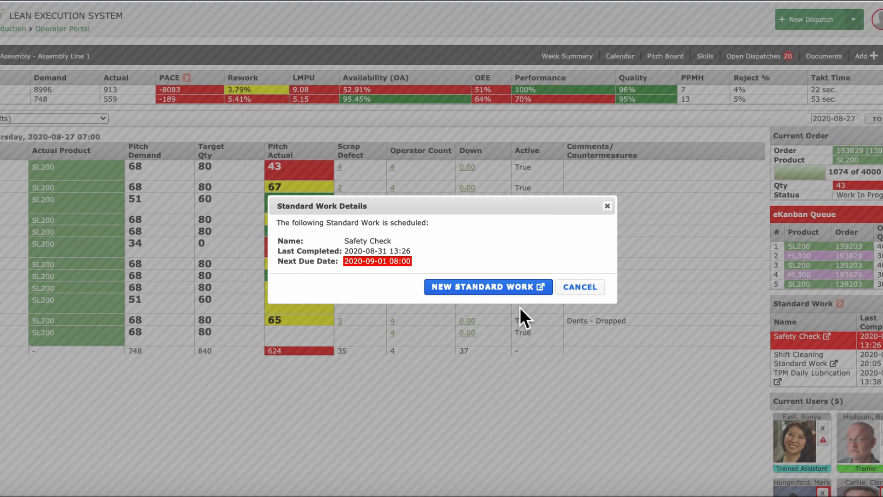
click(488, 286)
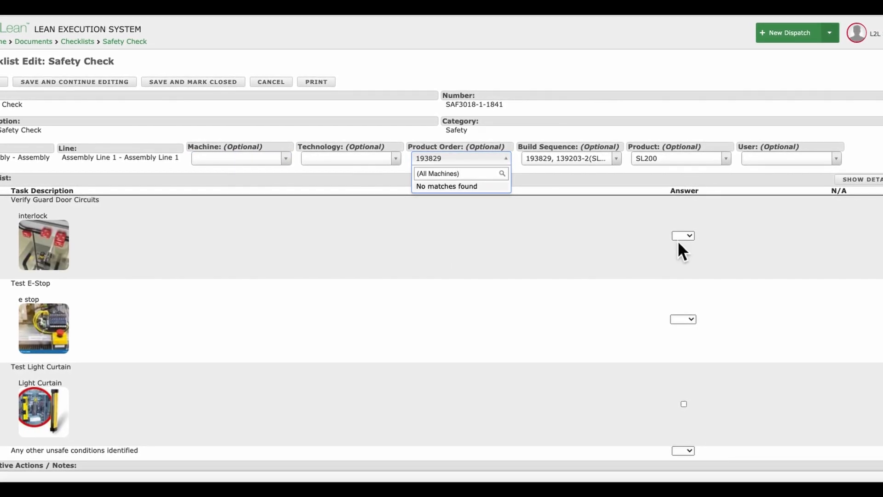
Answer Yes for Verify Guard Door Circuits and Pass for Test E-Stop.
click(683, 236)
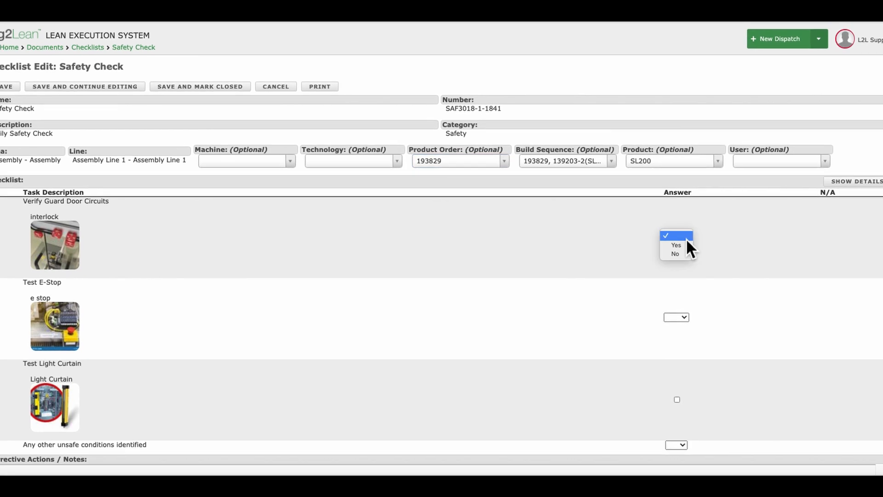
click(675, 245)
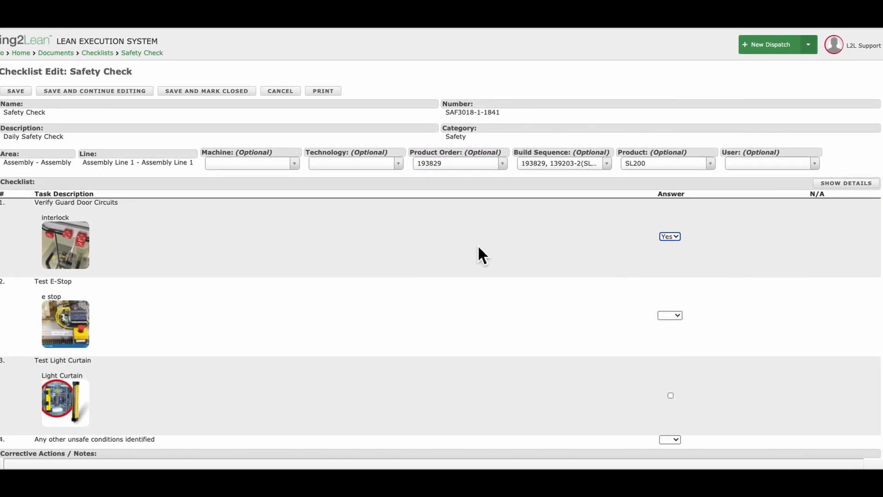
click(670, 315)
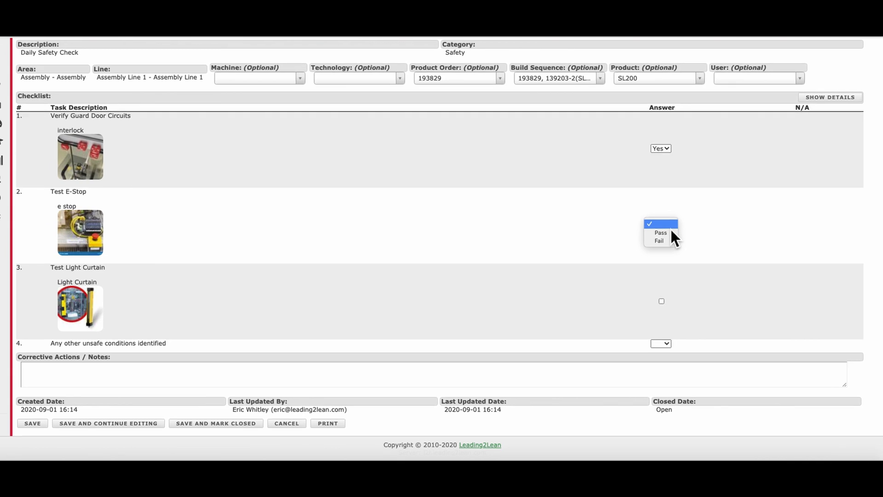
click(660, 233)
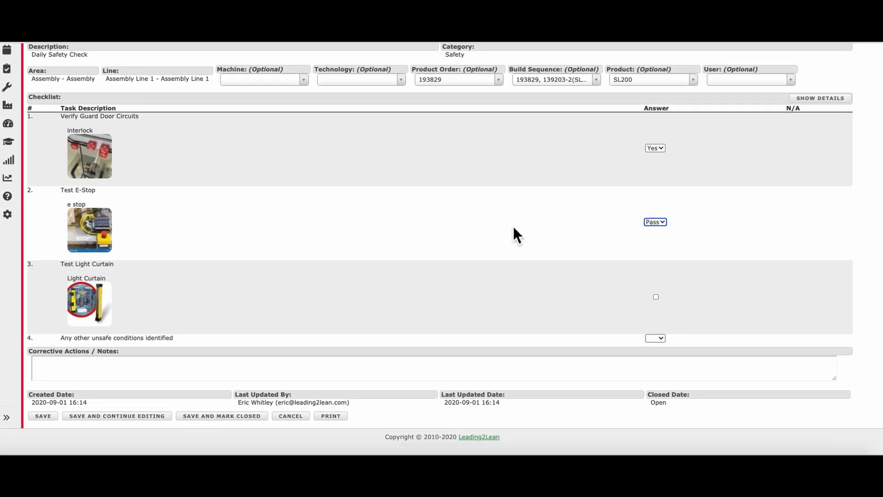